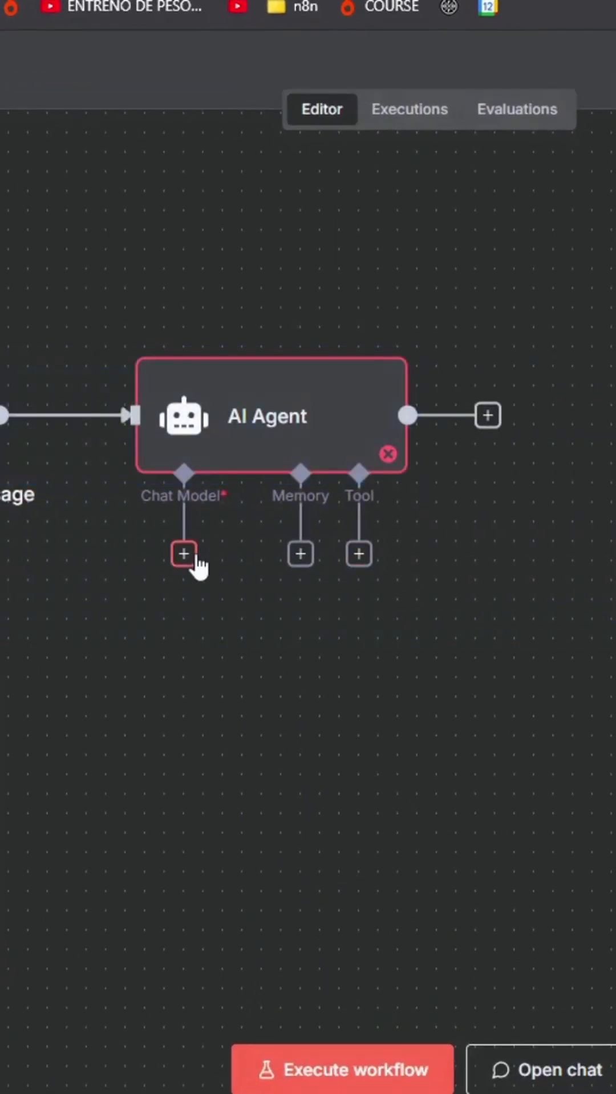
Add an Anthropic Chat Model under the AI Agent's Chat Model connector
{"action": "left_click", "coordinate": [184, 553]}
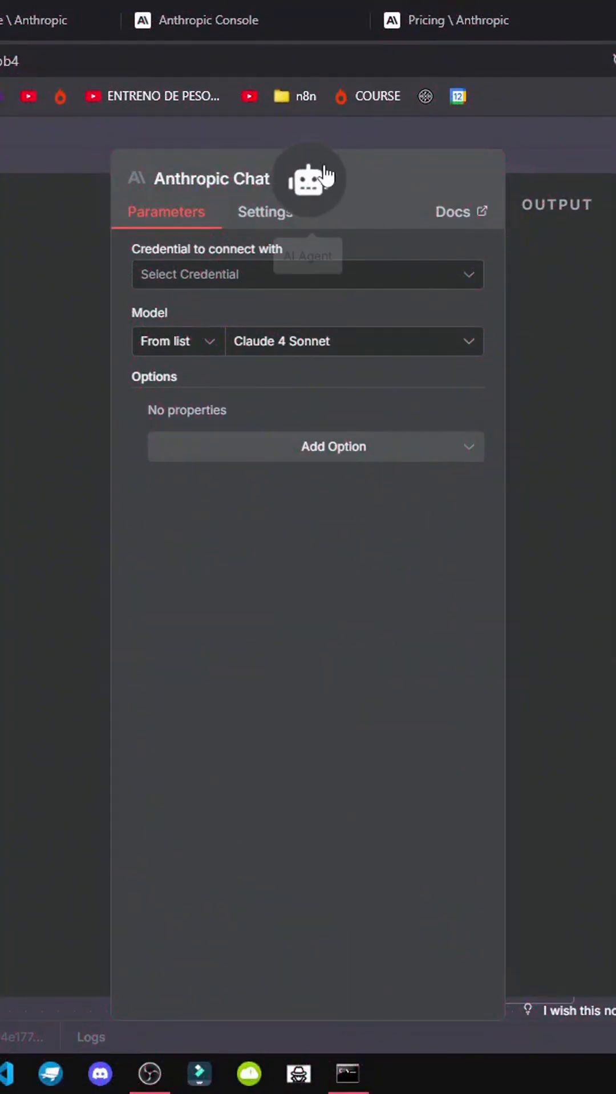
{"action": "left_click", "coordinate": [306, 273]}
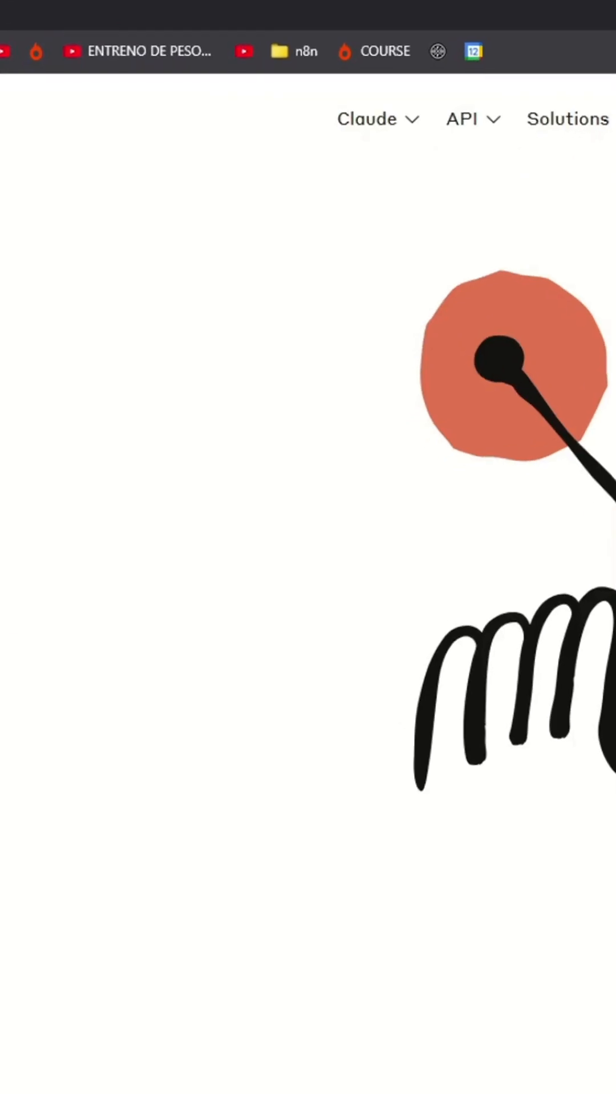
Go from anthropic.com's API menu to the Console log in
{"action": "left_click", "coordinate": [462, 118]}
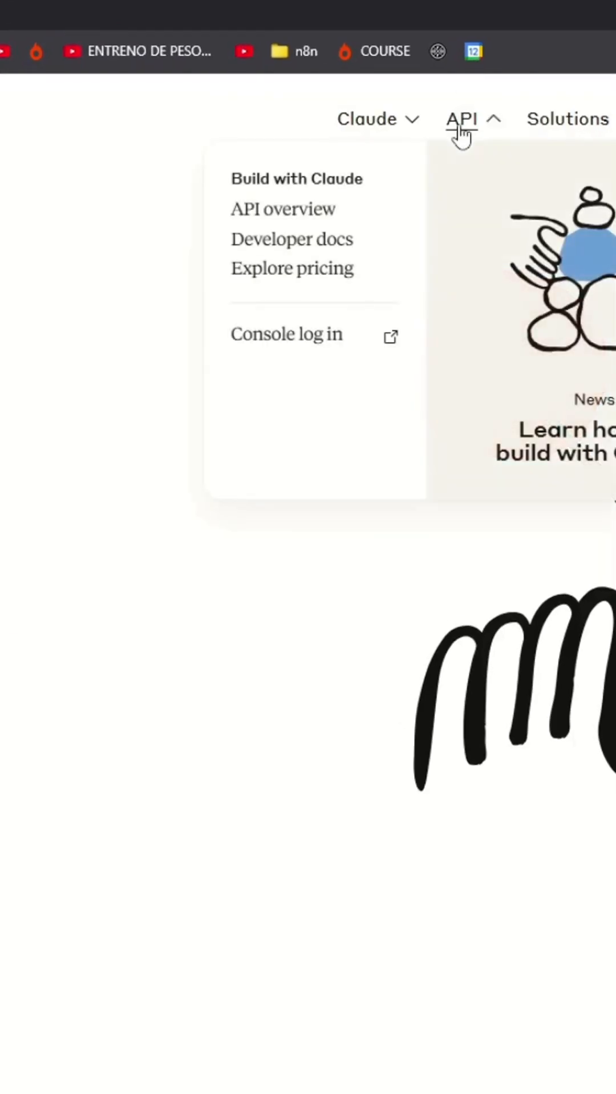
{"action": "left_click", "coordinate": [286, 333]}
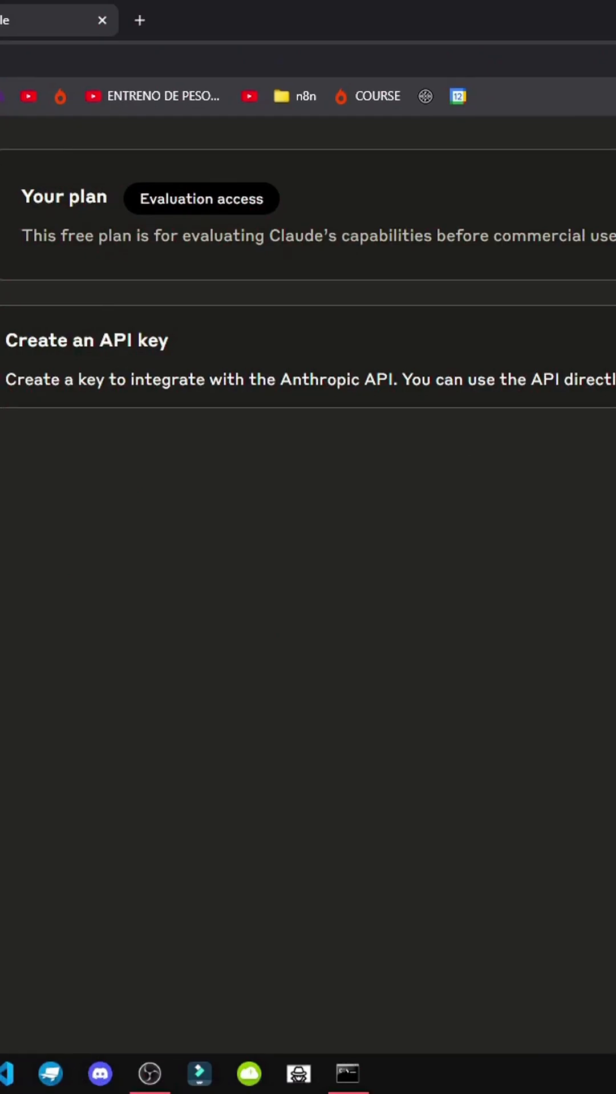
Create API key '1clicktutorial' in the Default workspace and copy its secret
{"action": "left_click", "coordinate": [307, 543]}
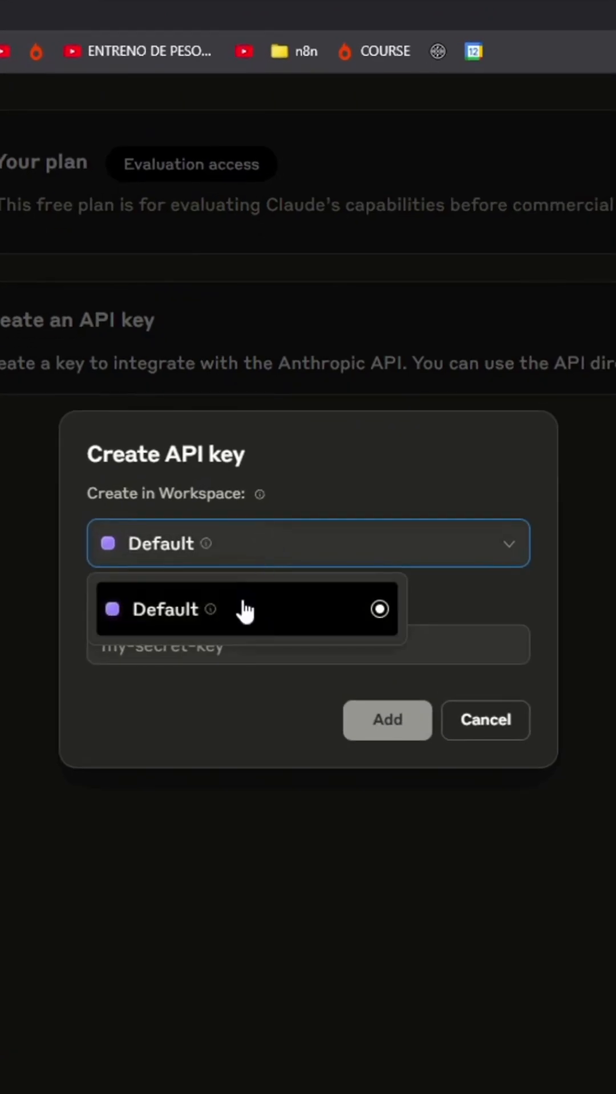
{"action": "left_click", "coordinate": [245, 608]}
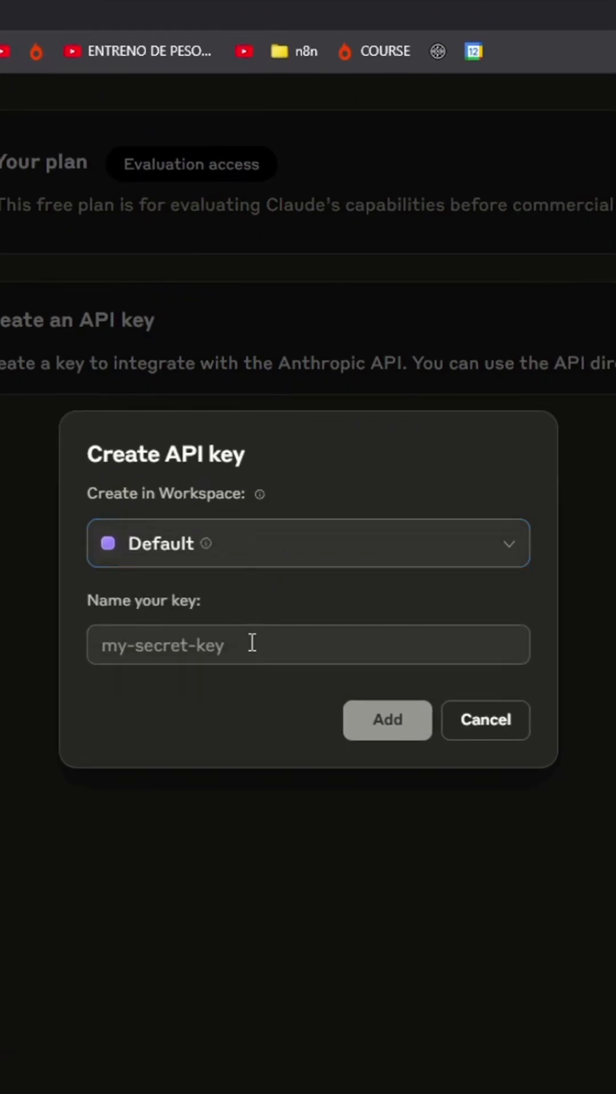
{"action": "type", "text": "tutorial"}
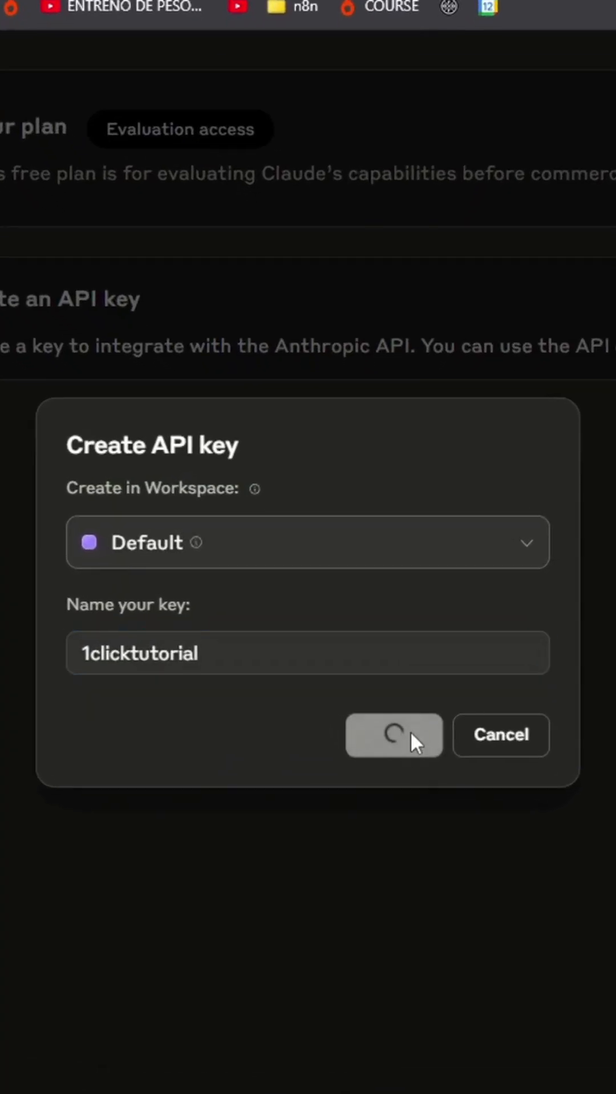
{"action": "left_click", "coordinate": [392, 735]}
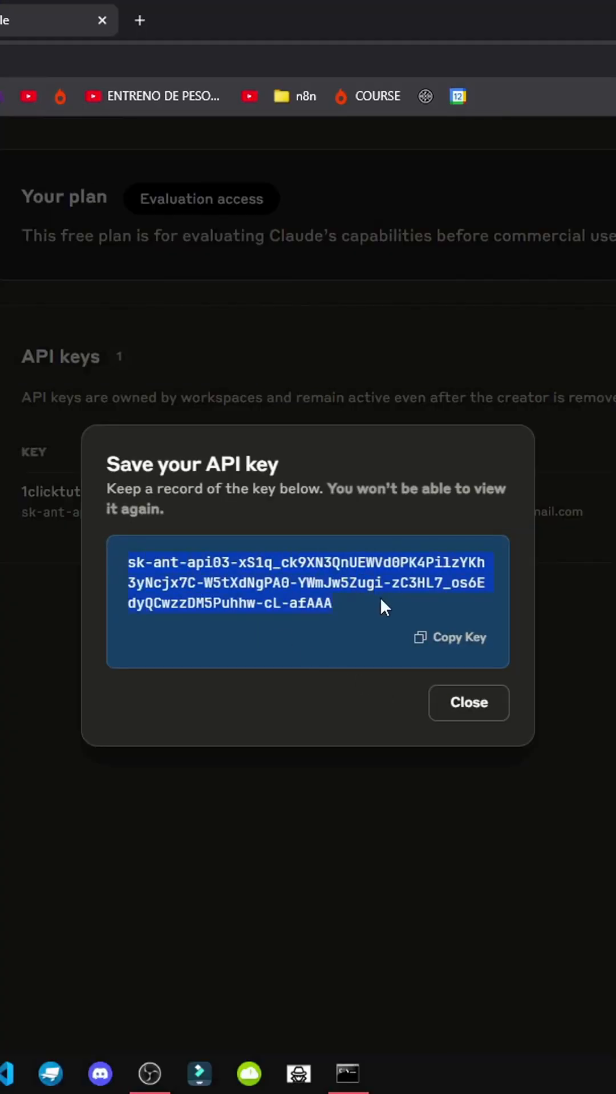
{"action": "left_click", "coordinate": [468, 701]}
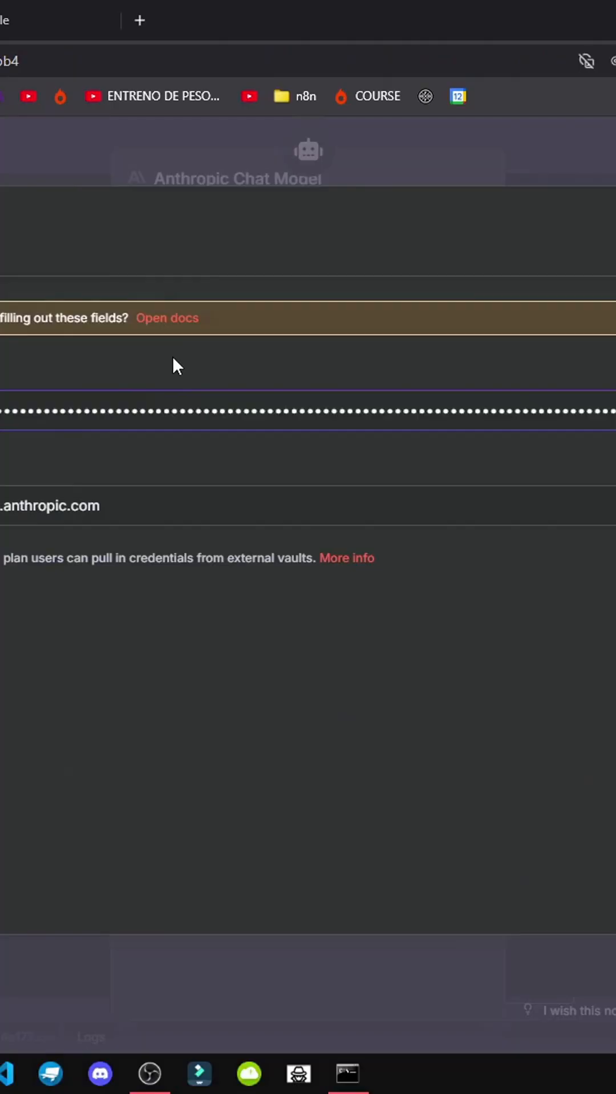
Save the key in a new Anthropic credential, test the chat, and inspect the node's bad request error
{"action": "scroll", "scroll_direction": "down", "scroll_amount": 3}
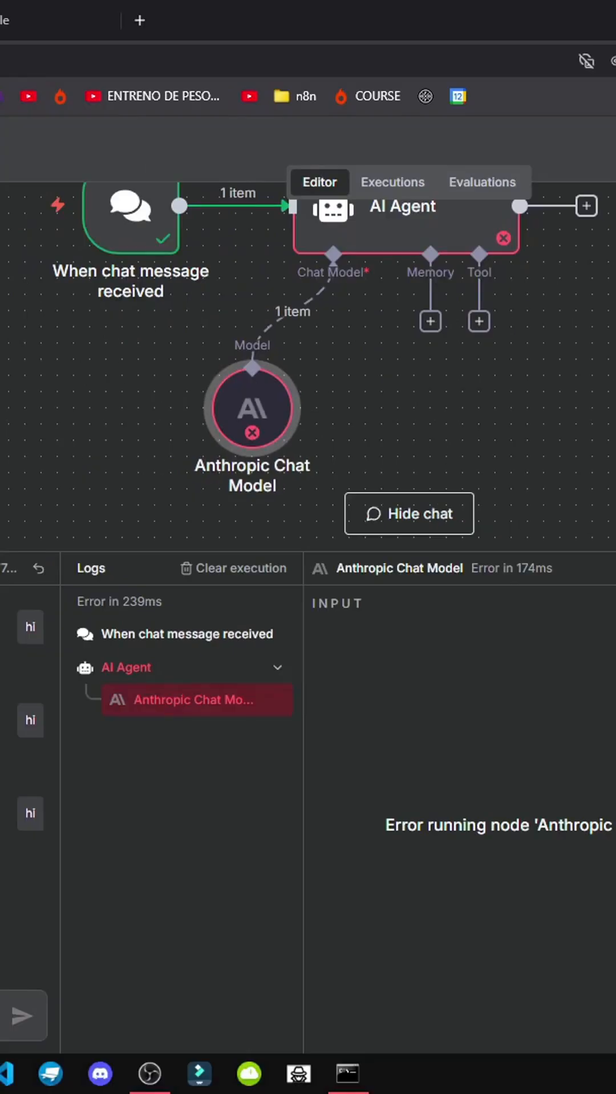
{"action": "double_click", "coordinate": [251, 408]}
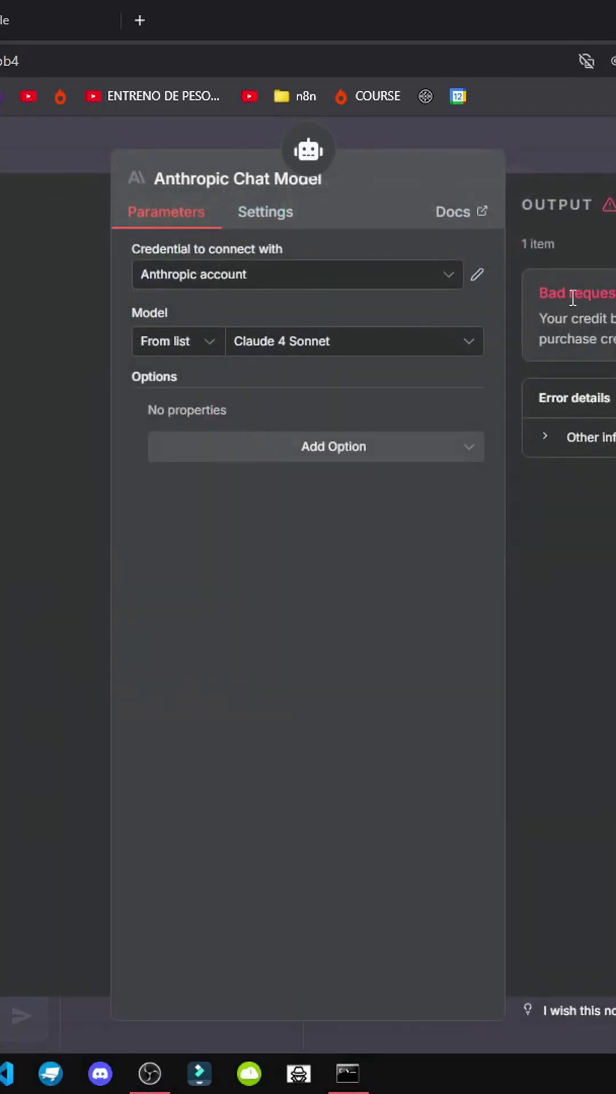